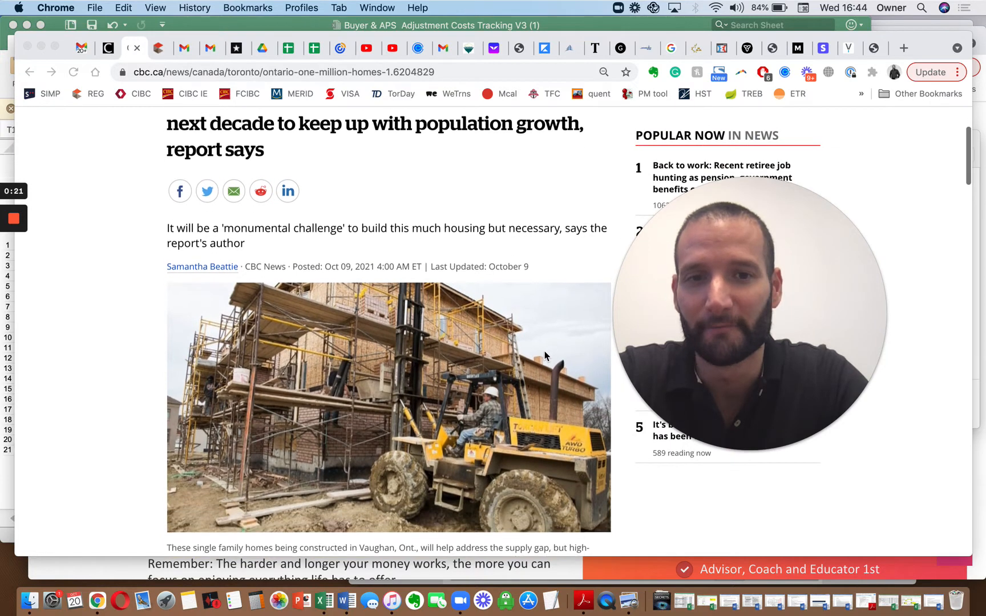
scroll("down", 3)
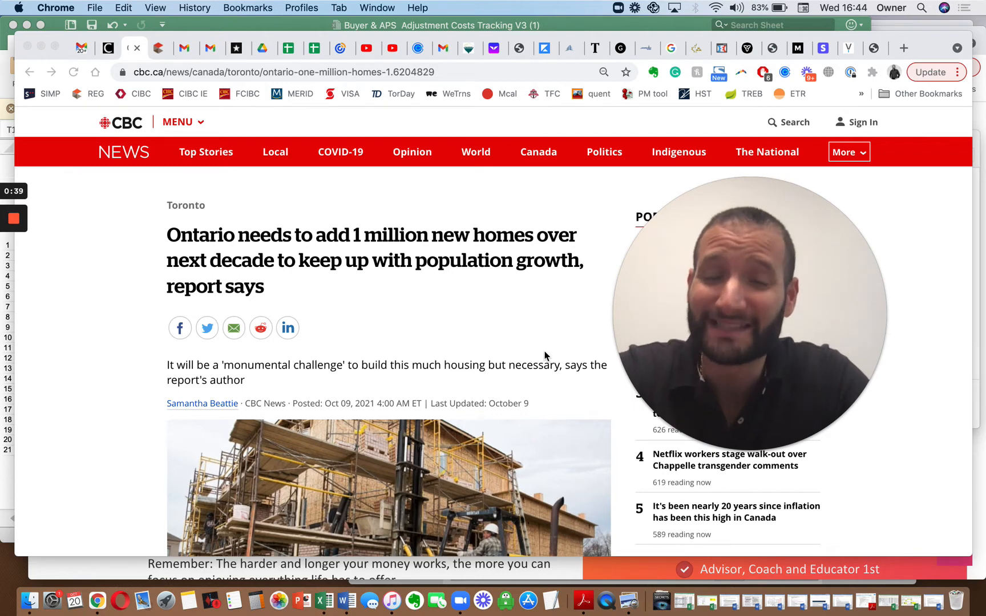
scroll("down", 3)
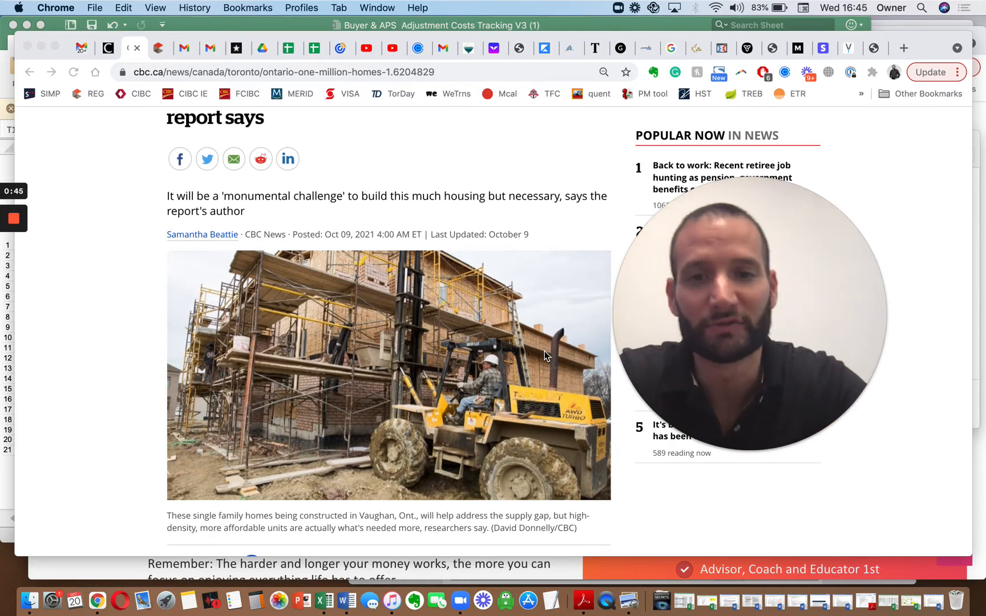
scroll("down", 3)
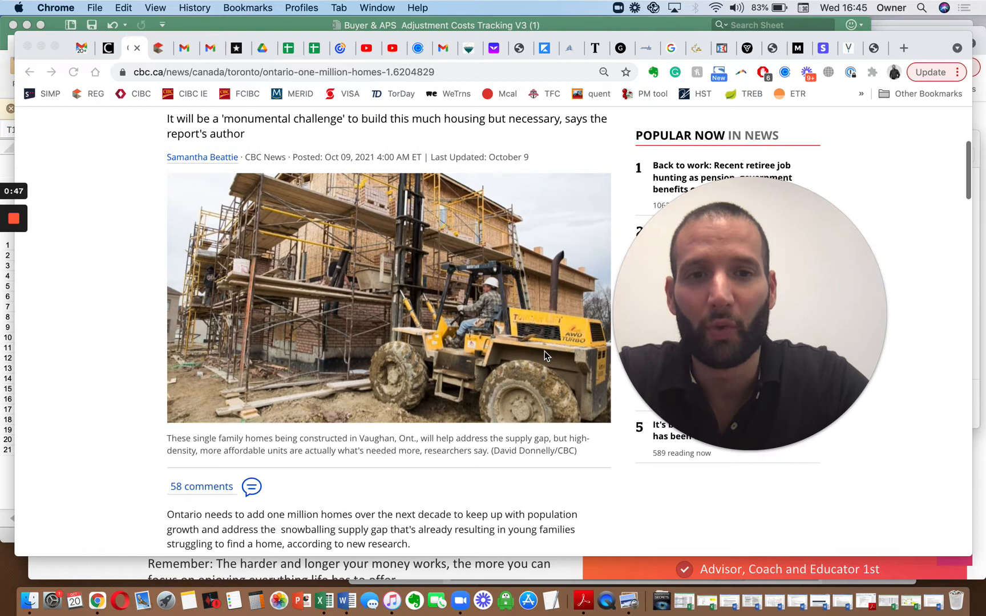
scroll("down", 3)
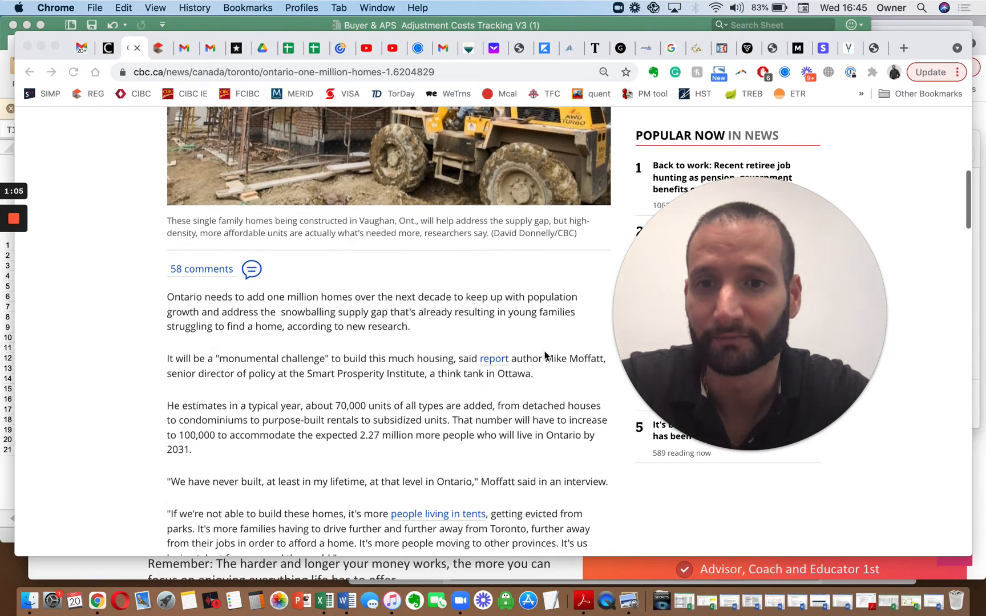
scroll("down", 3)
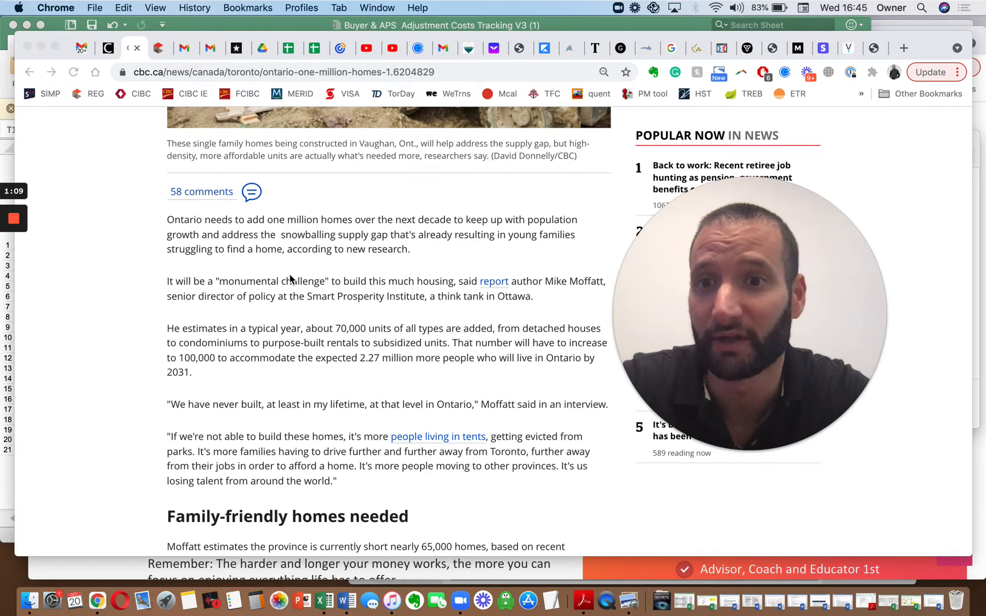
mouse_move(260, 291)
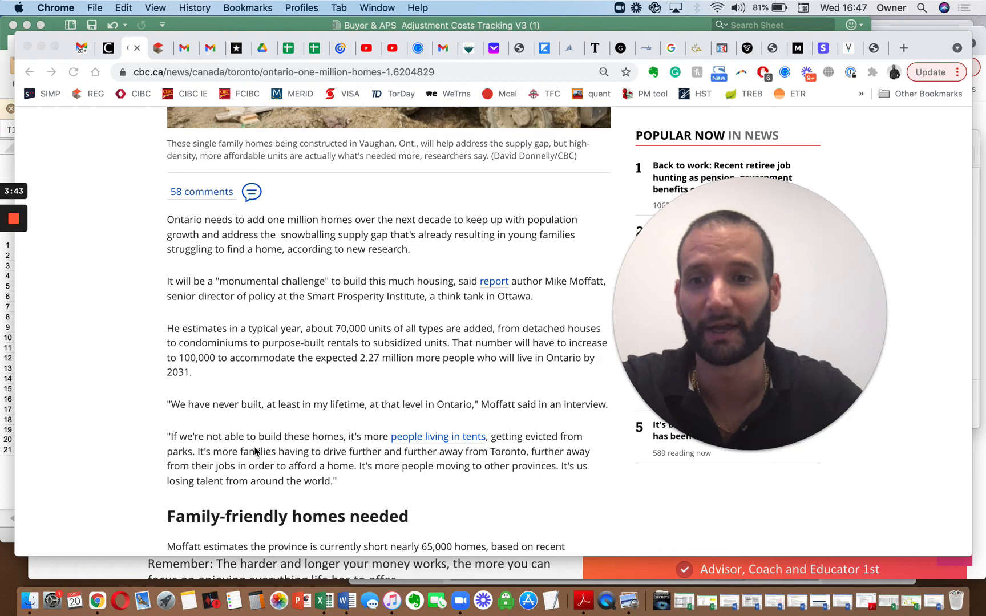
scroll("down", 3)
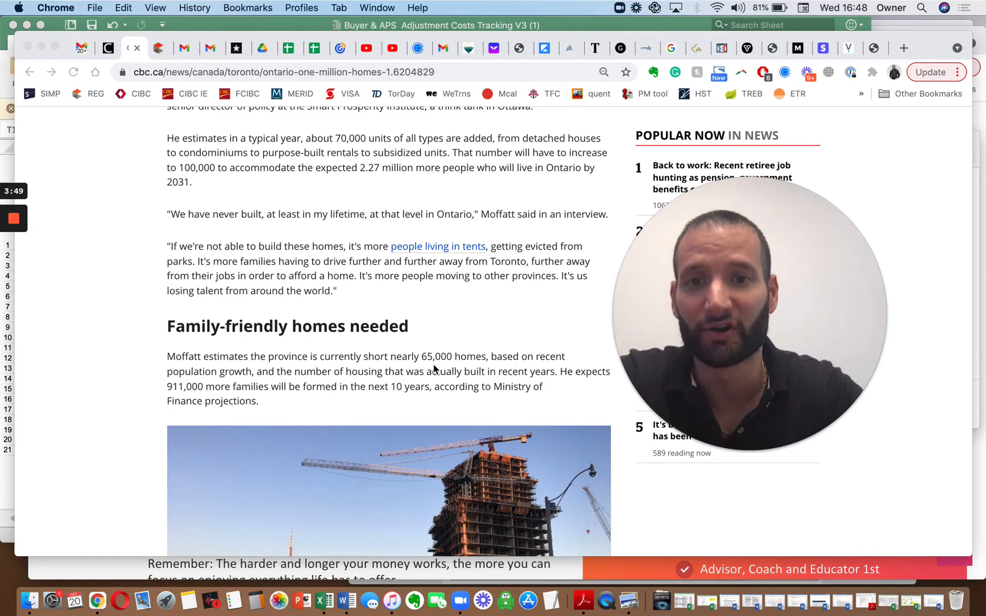
scroll("down", 3)
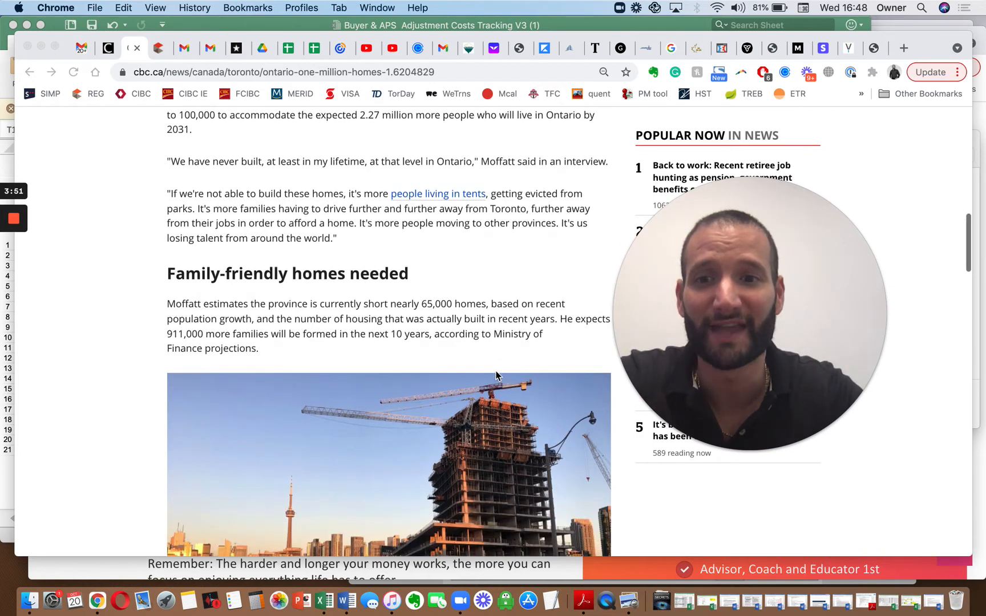
scroll("down", 3)
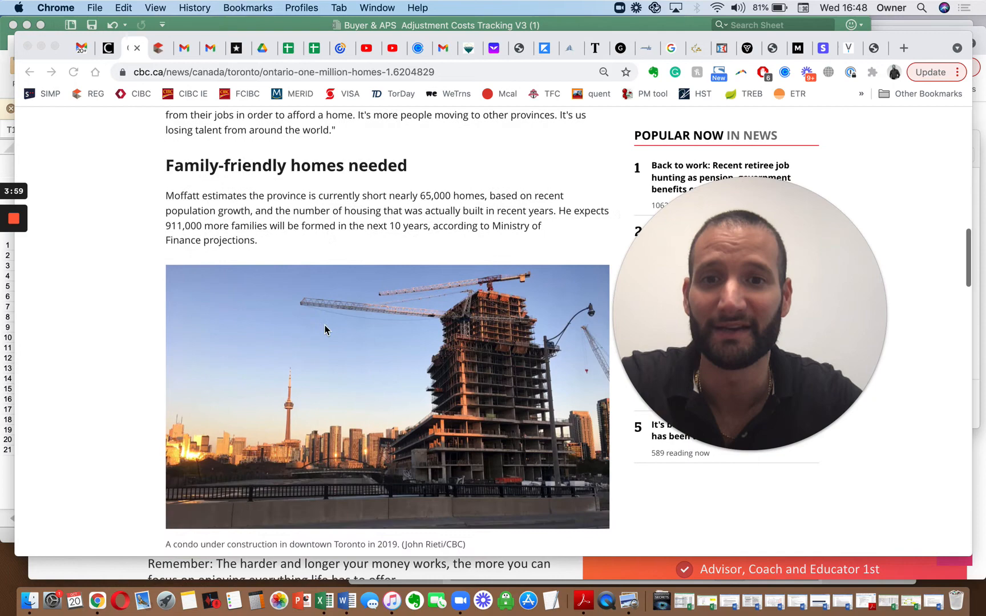
scroll("down", 3)
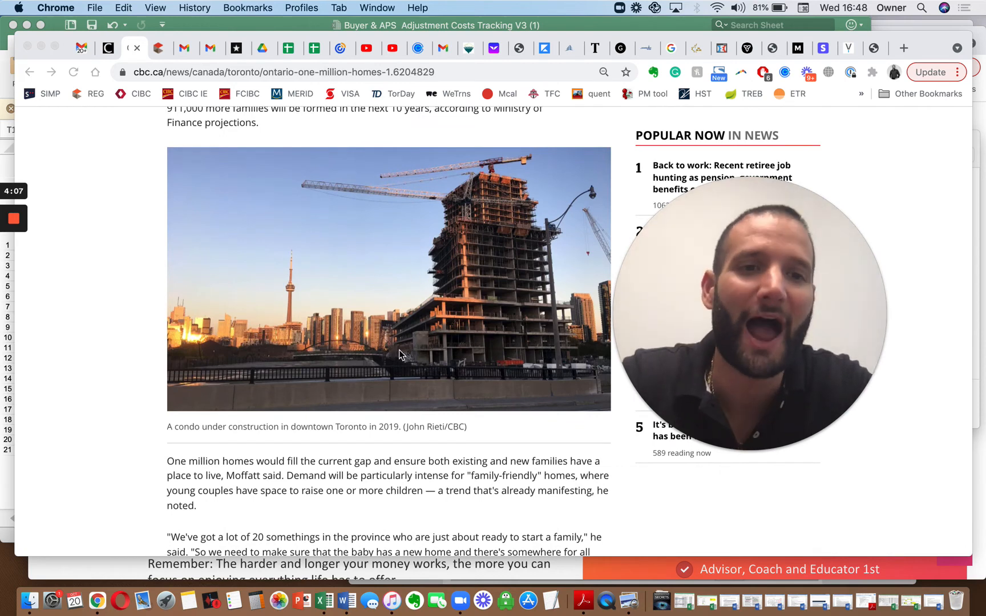
scroll("down", 3)
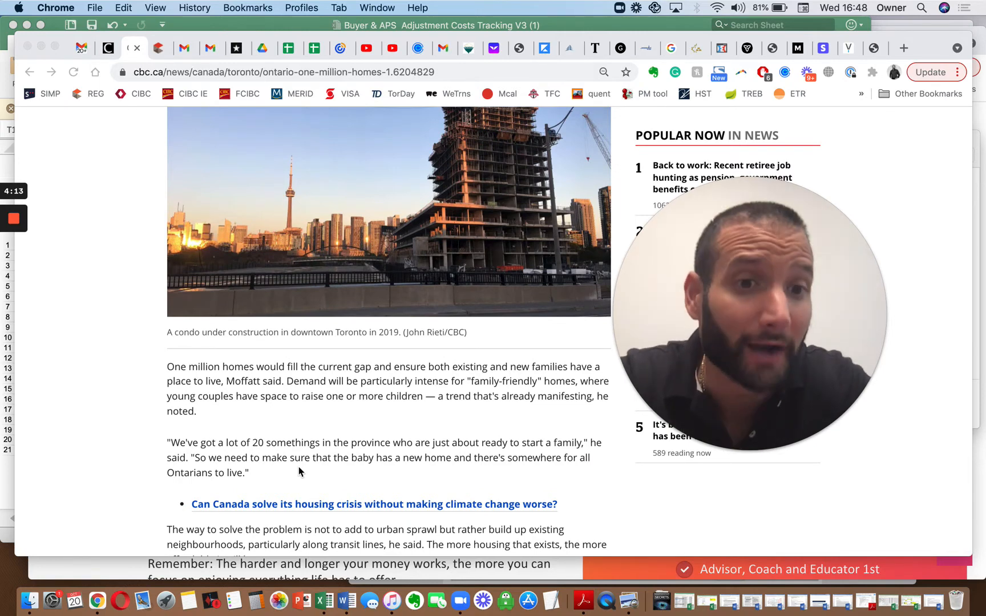
scroll("down", 3)
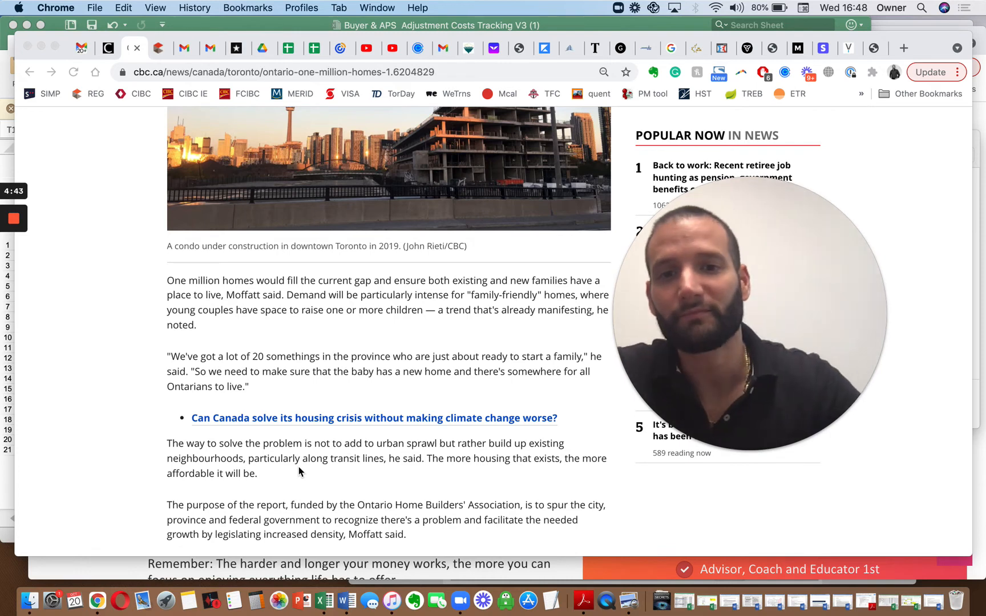
scroll("down", 3)
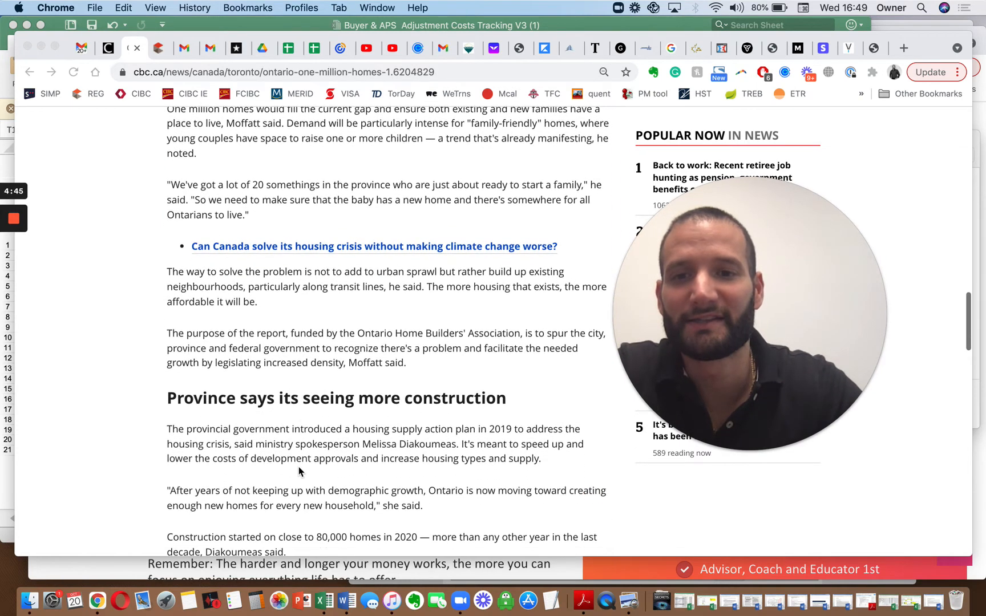
scroll("down", 3)
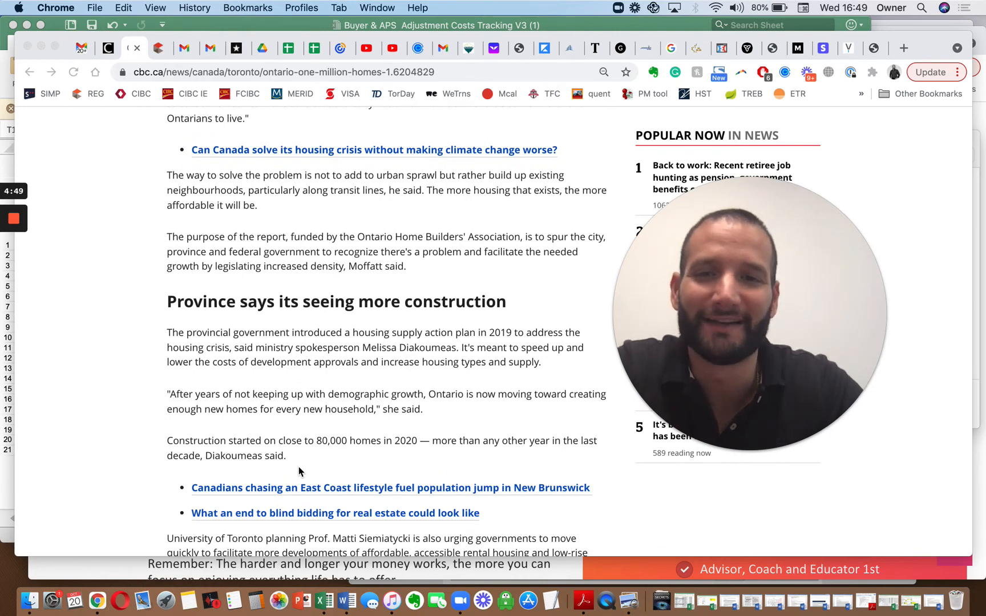
scroll("down", 3)
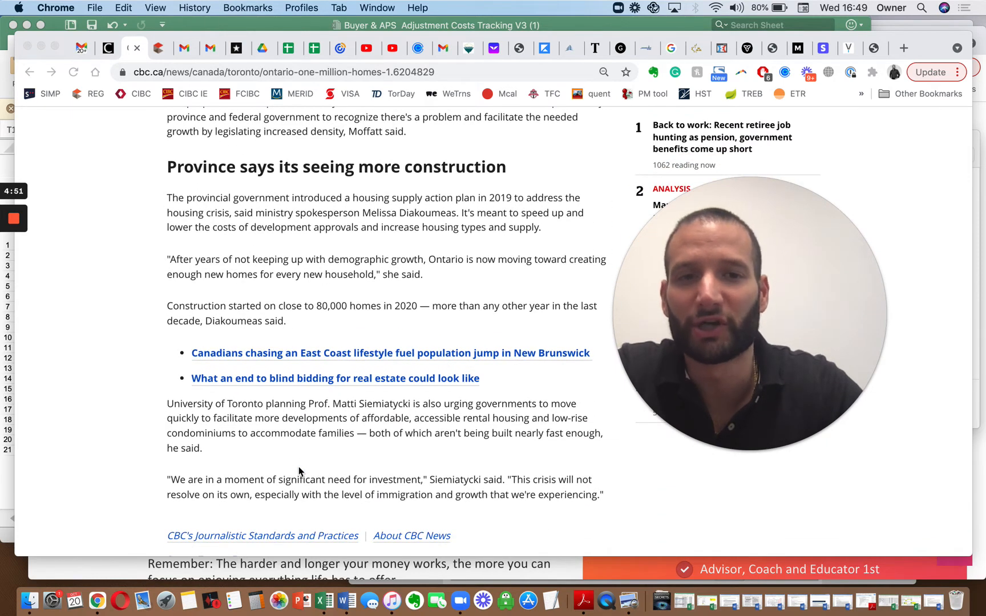